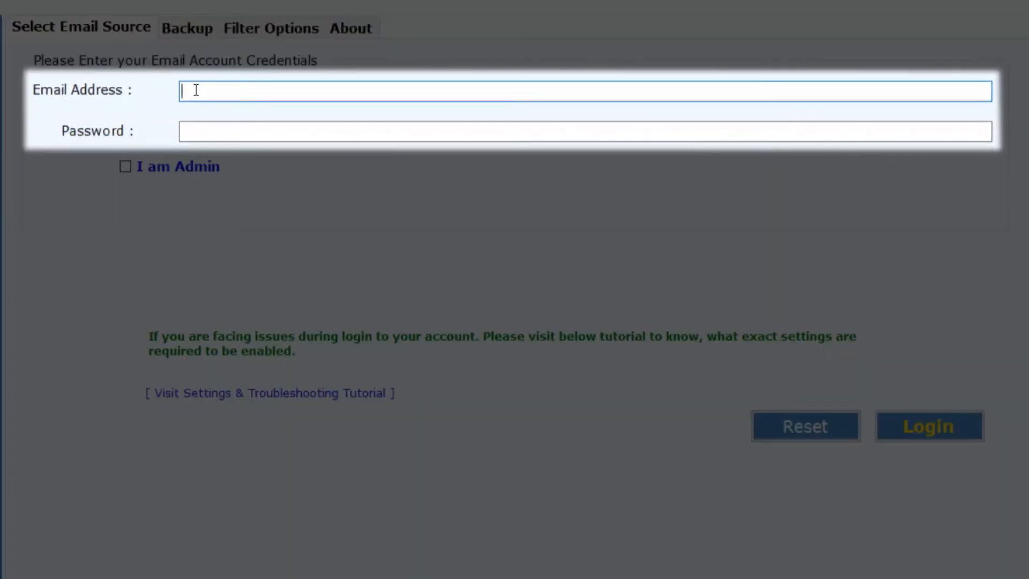
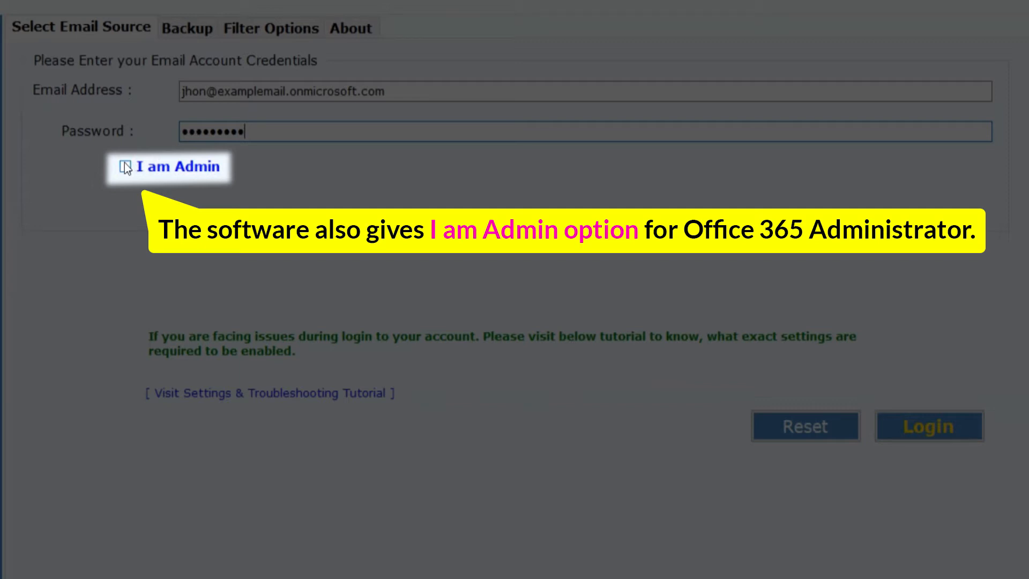
left_click(125, 167)
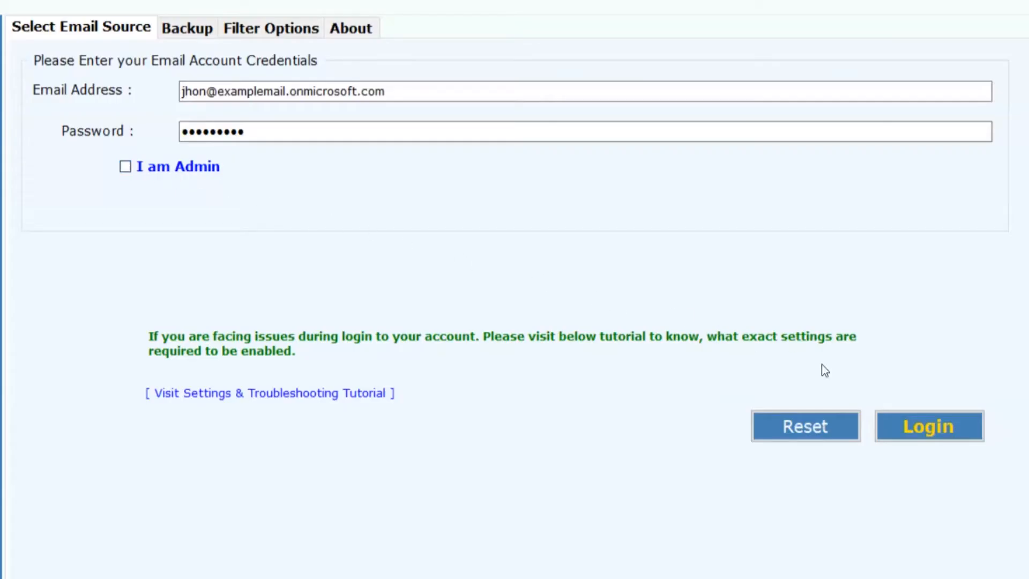
left_click(929, 426)
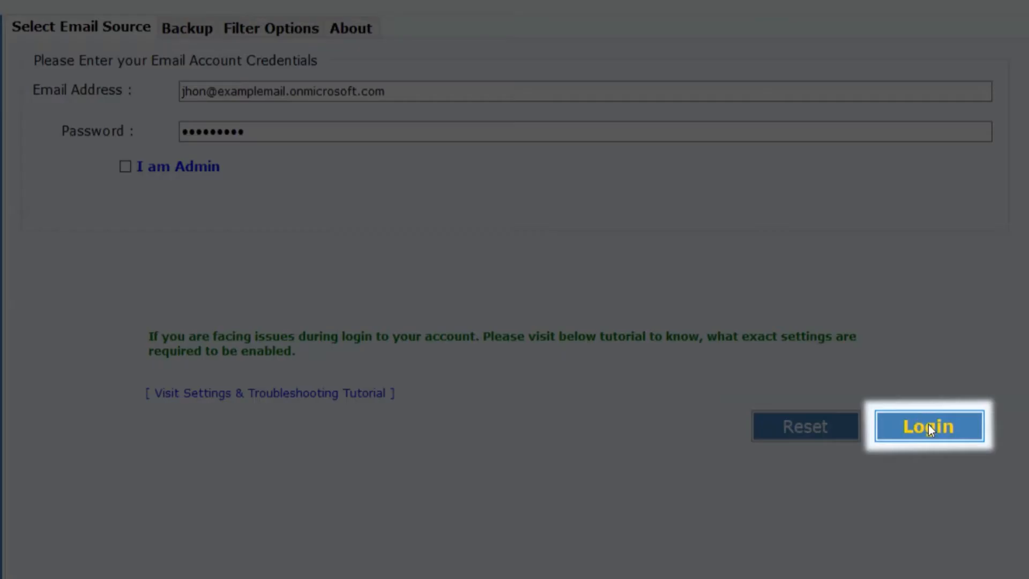
- Finish signing in and tick the Drafts and Inbox folders for backup
left_click(927, 426)
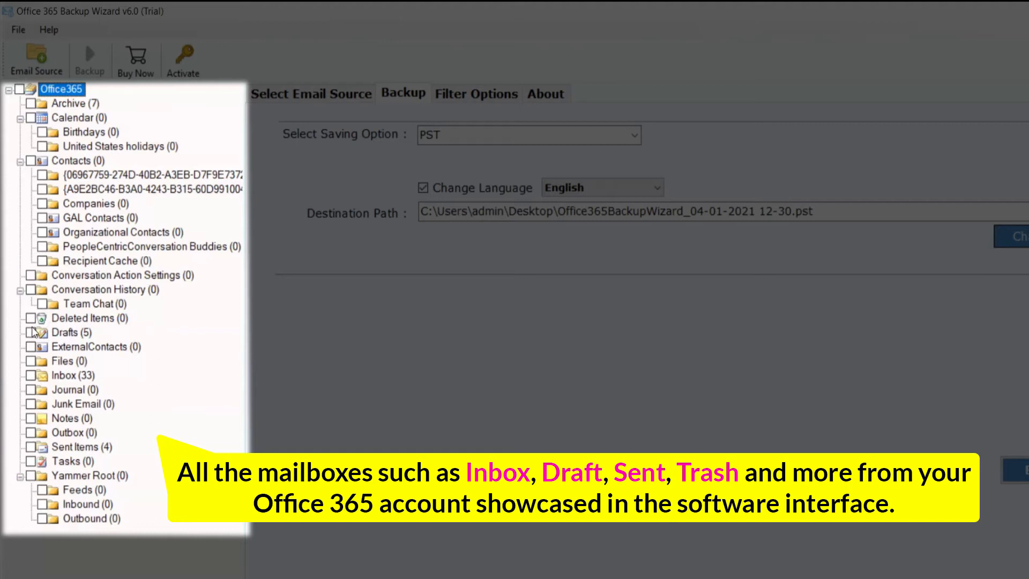
left_click(32, 332)
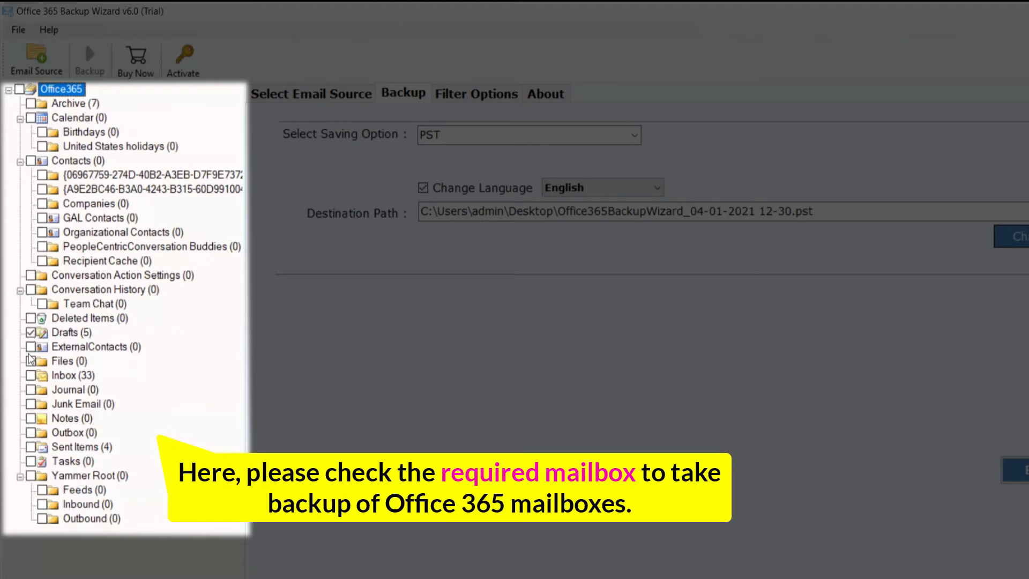
left_click(29, 375)
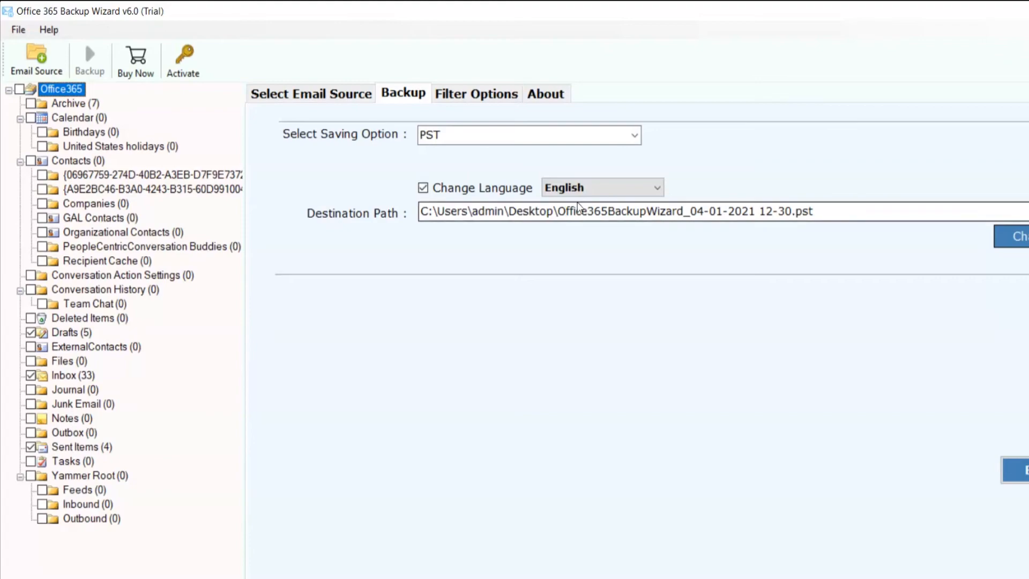
- Choose PDF from the Select Saving Option format list
left_click(630, 135)
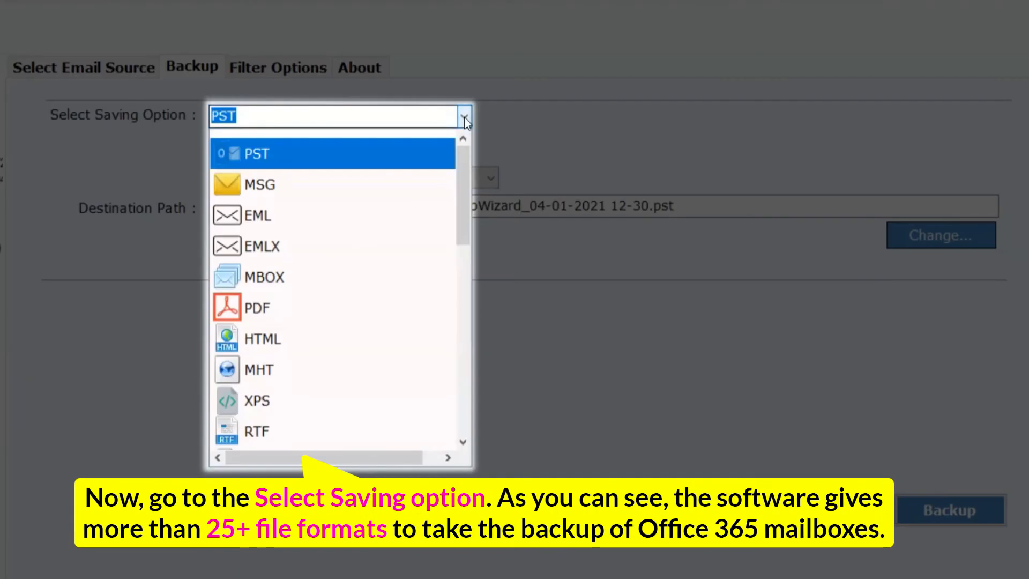
scroll("down", 3)
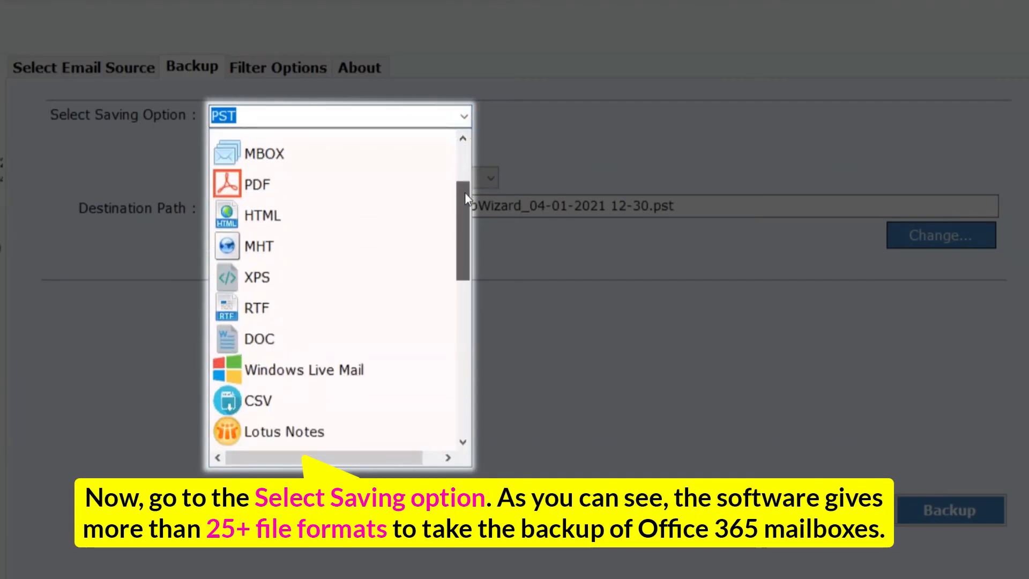
scroll("down", 3)
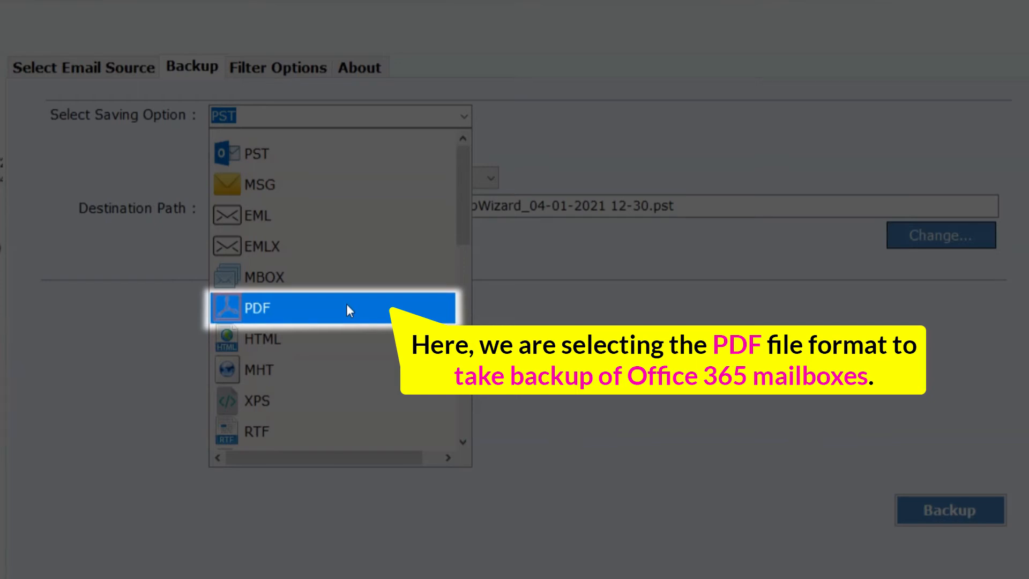
left_click(258, 308)
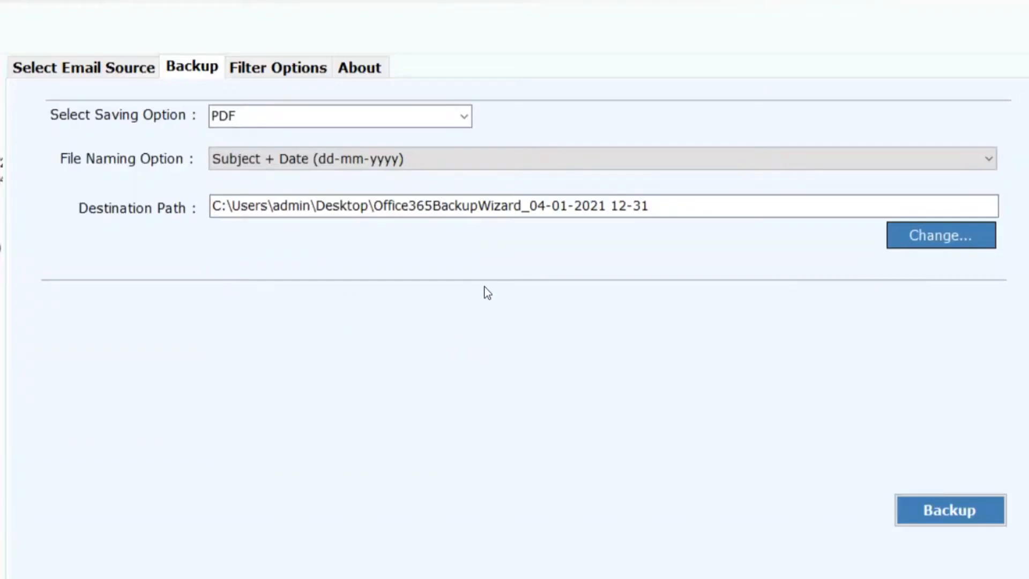
- Keep Subject + Date naming and set the destination to the C:\Output folder
left_click(987, 159)
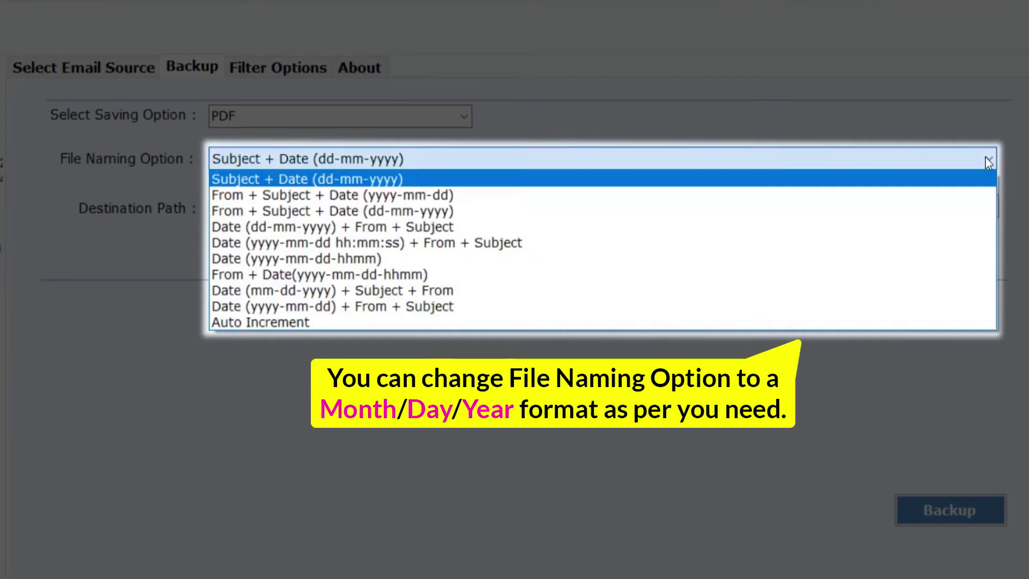
mouse_move(933, 178)
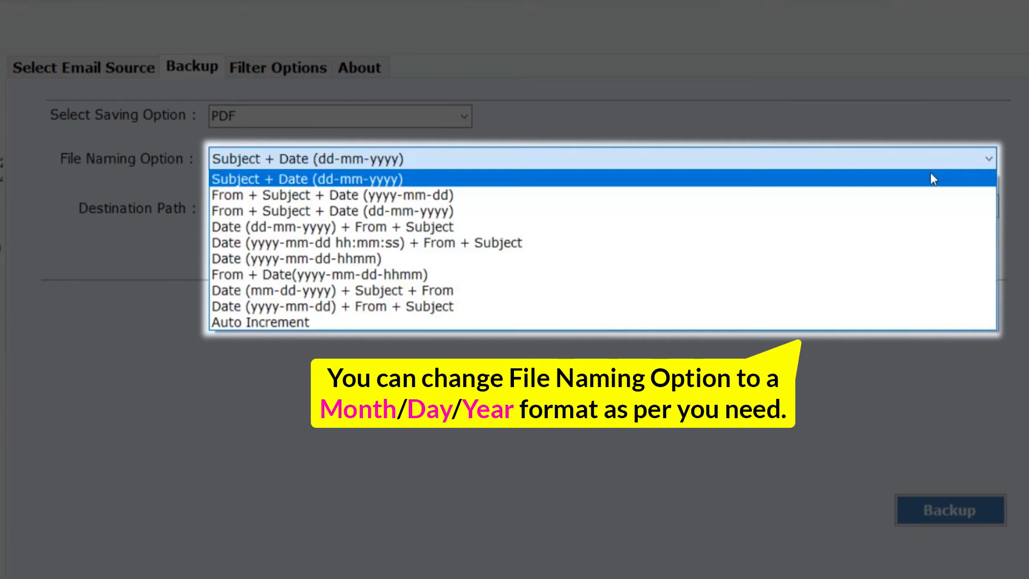
left_click(305, 177)
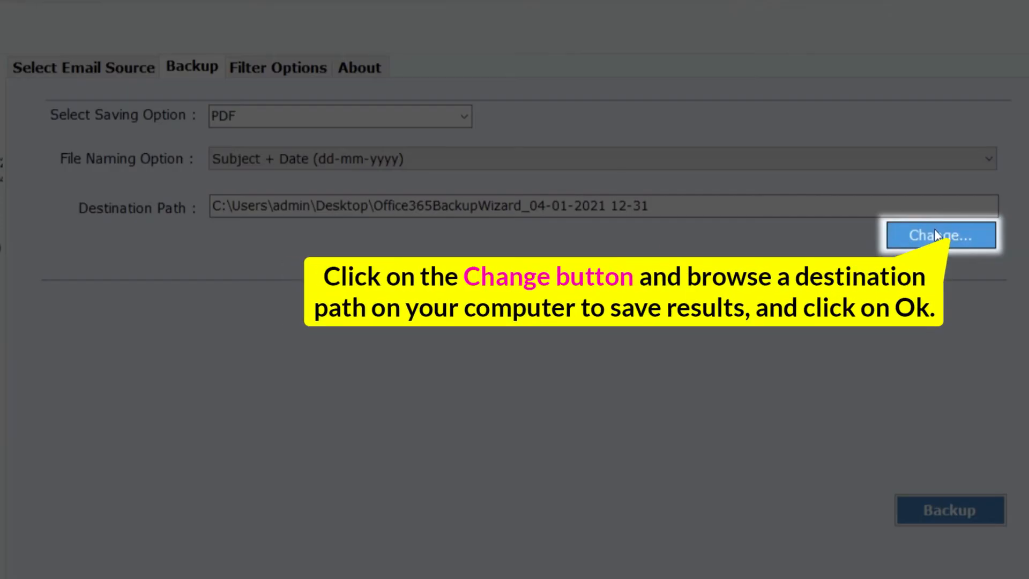
left_click(941, 234)
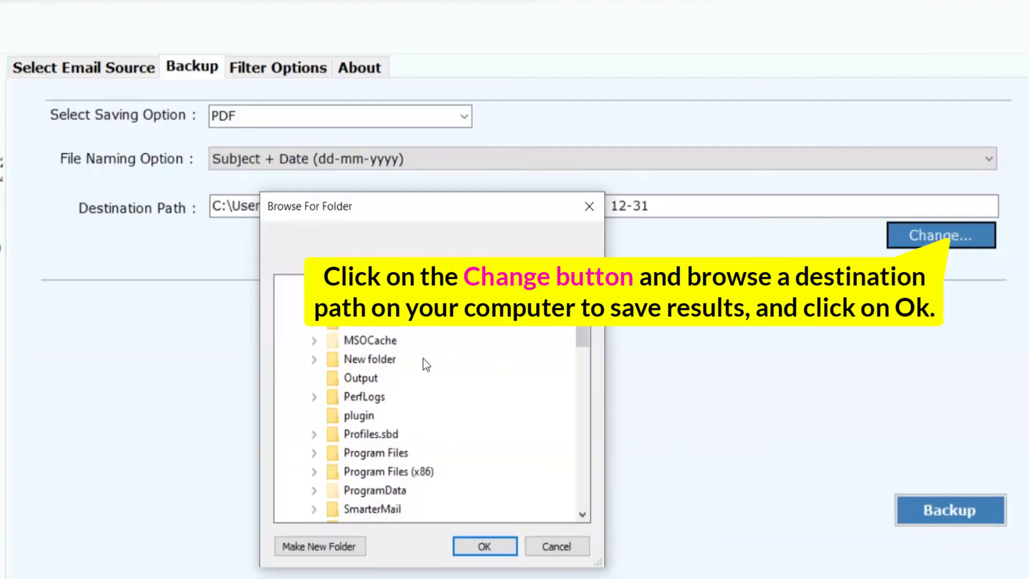
left_click(360, 378)
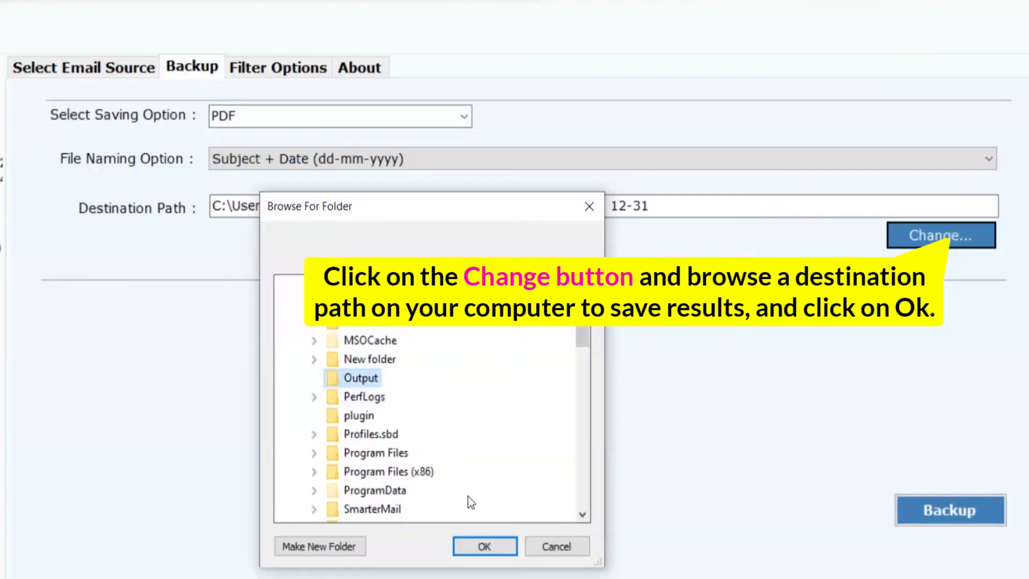
left_click(484, 546)
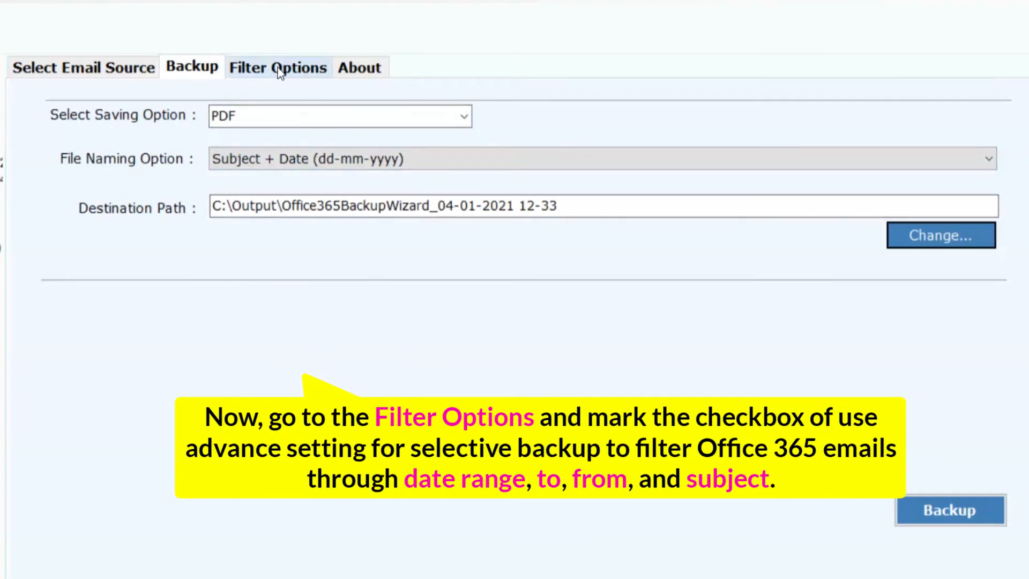
left_click(278, 67)
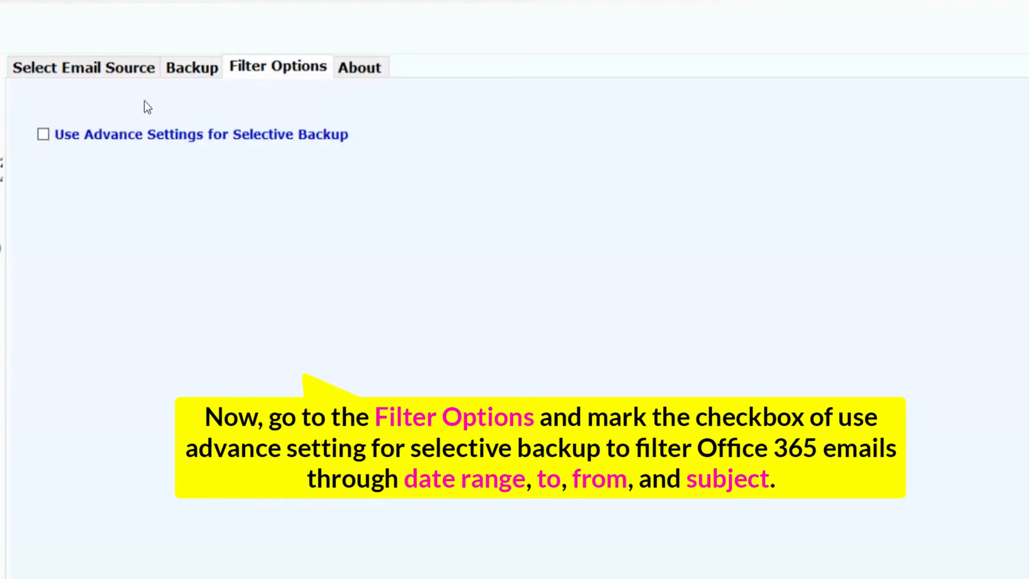
left_click(44, 136)
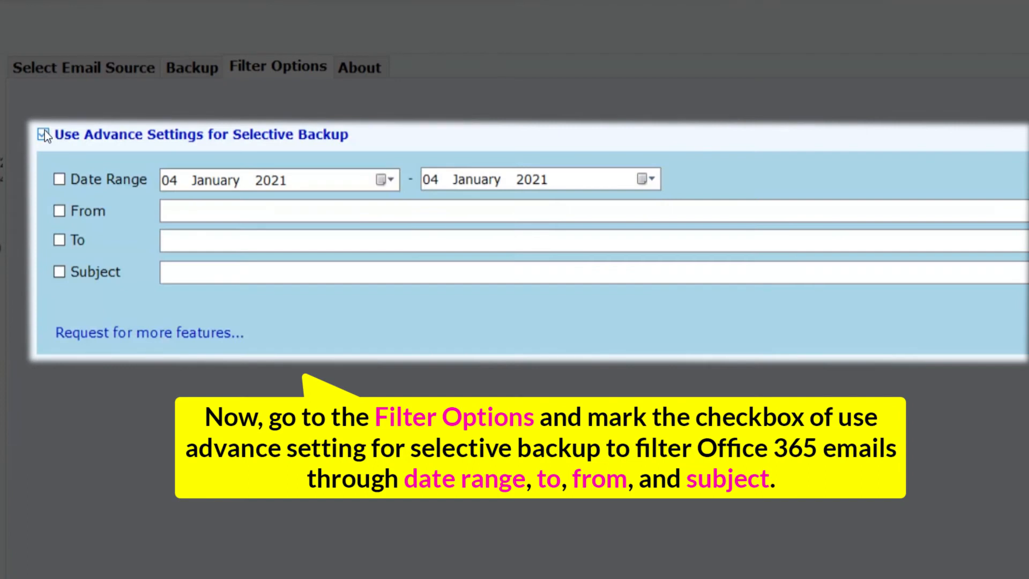
left_click(42, 135)
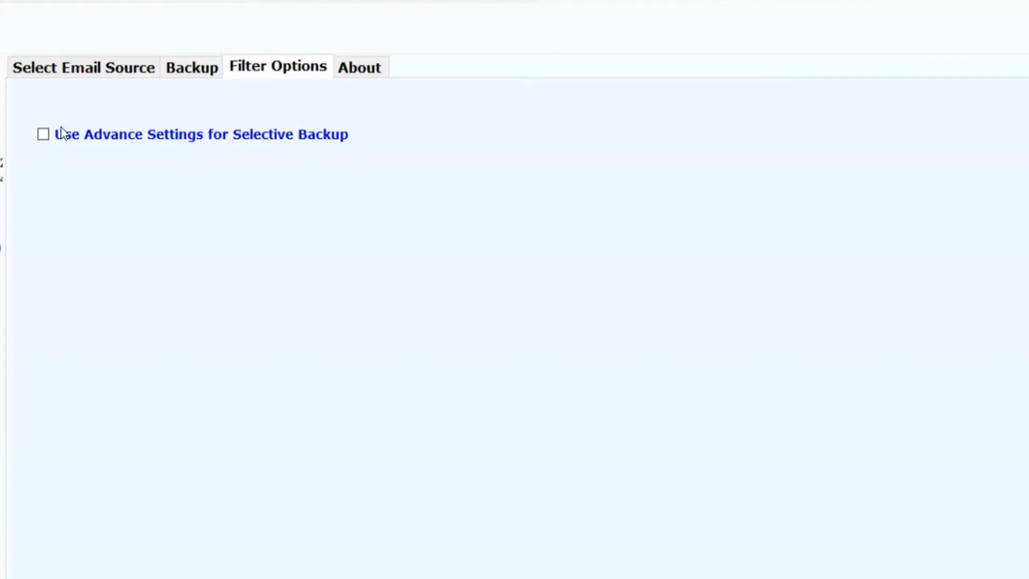
left_click(191, 68)
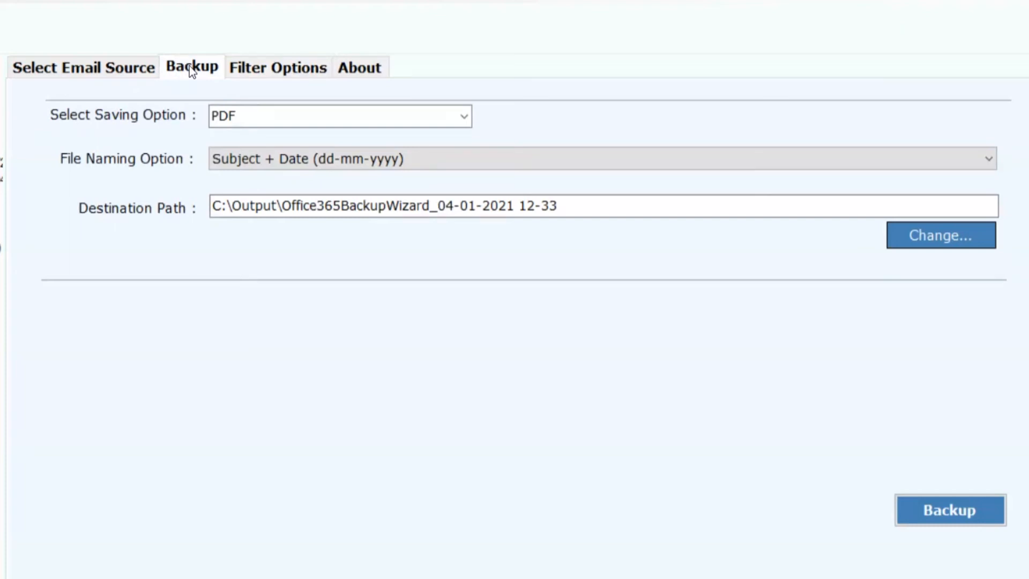
mouse_move(861, 443)
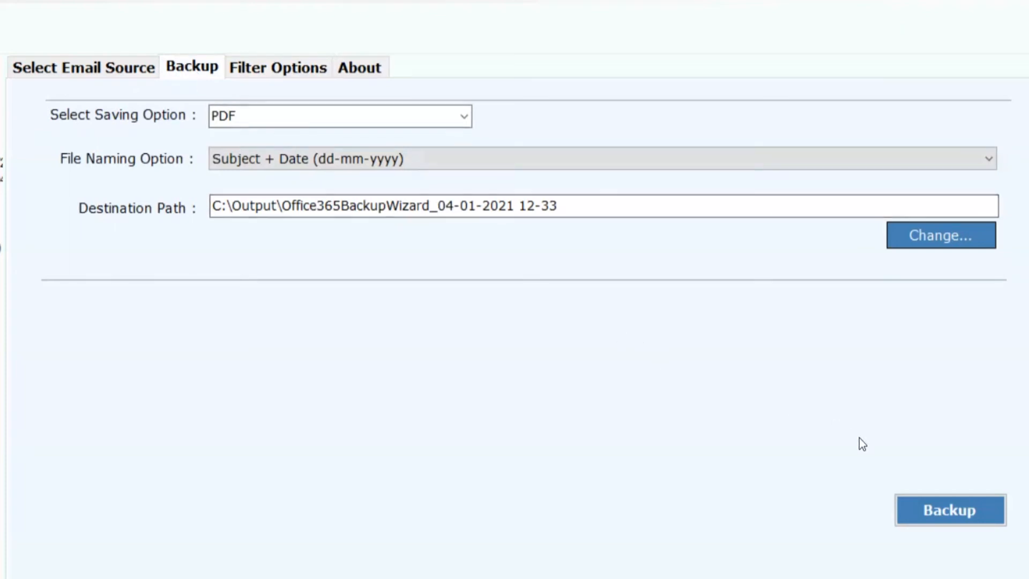
- Run the PDF backup of the selected folders until conversion completes
left_click(950, 510)
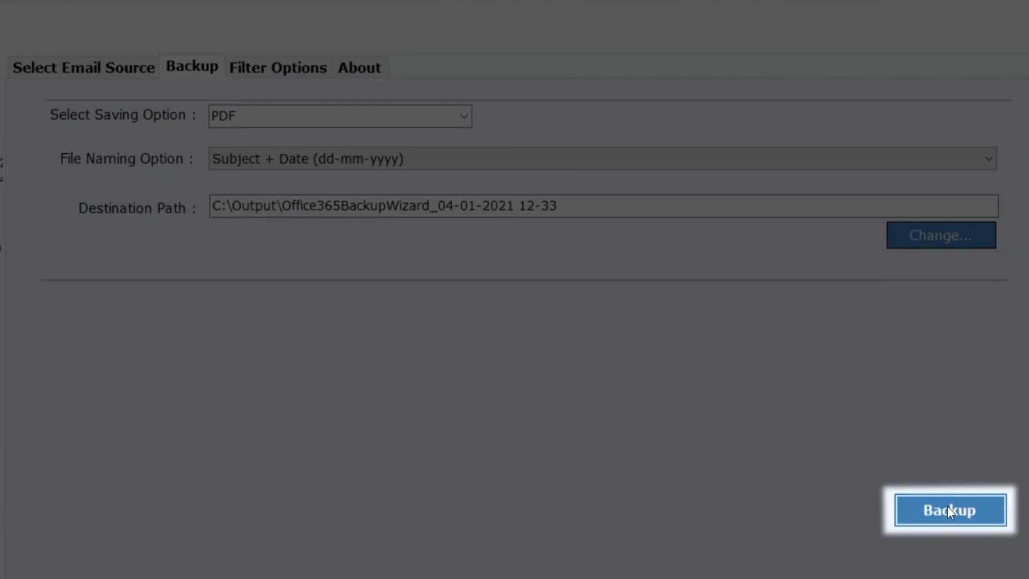
left_click(950, 510)
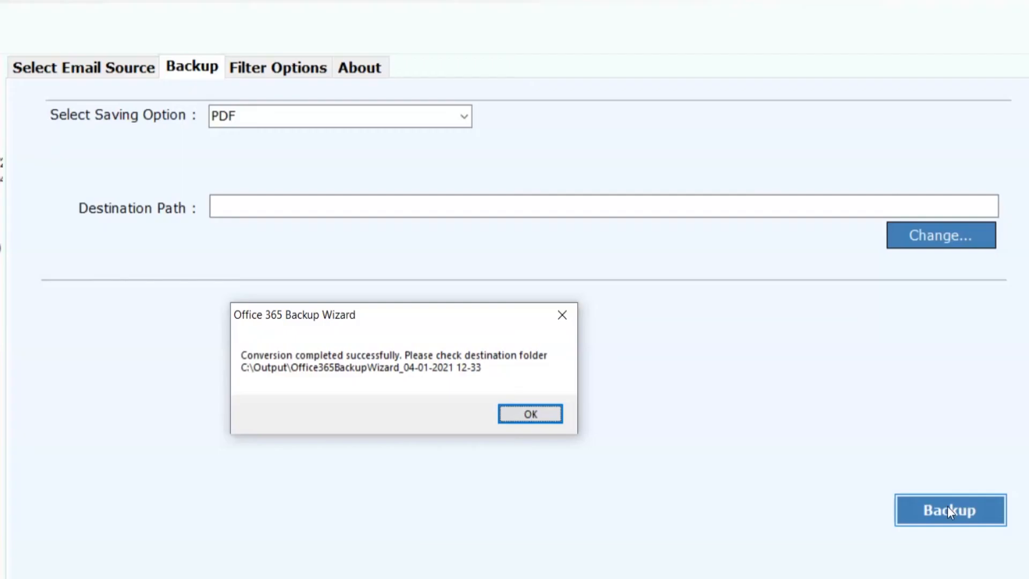
mouse_move(927, 510)
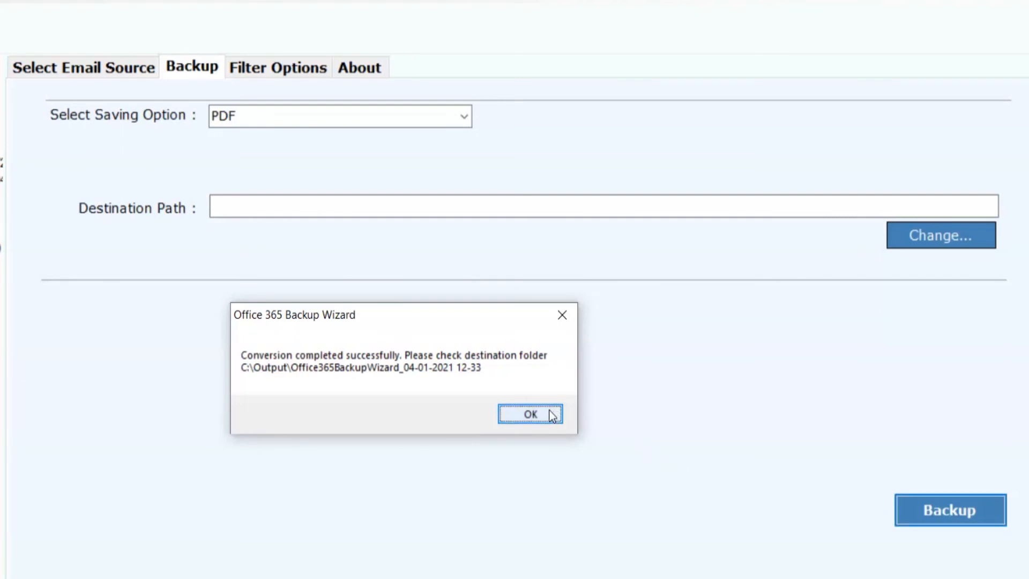
- Close the conversion-completed message and the trial edition notice
left_click(530, 414)
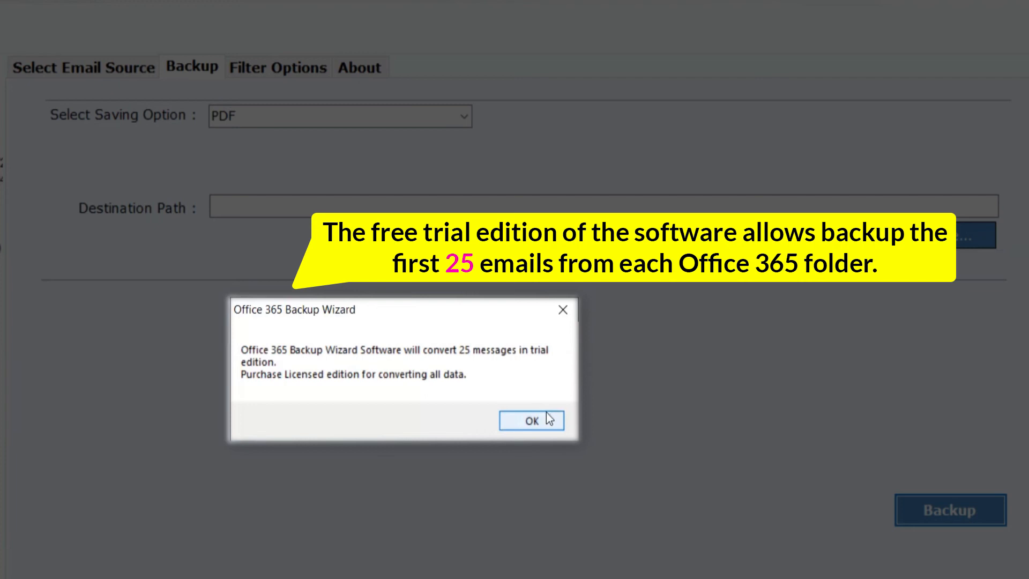
left_click(531, 420)
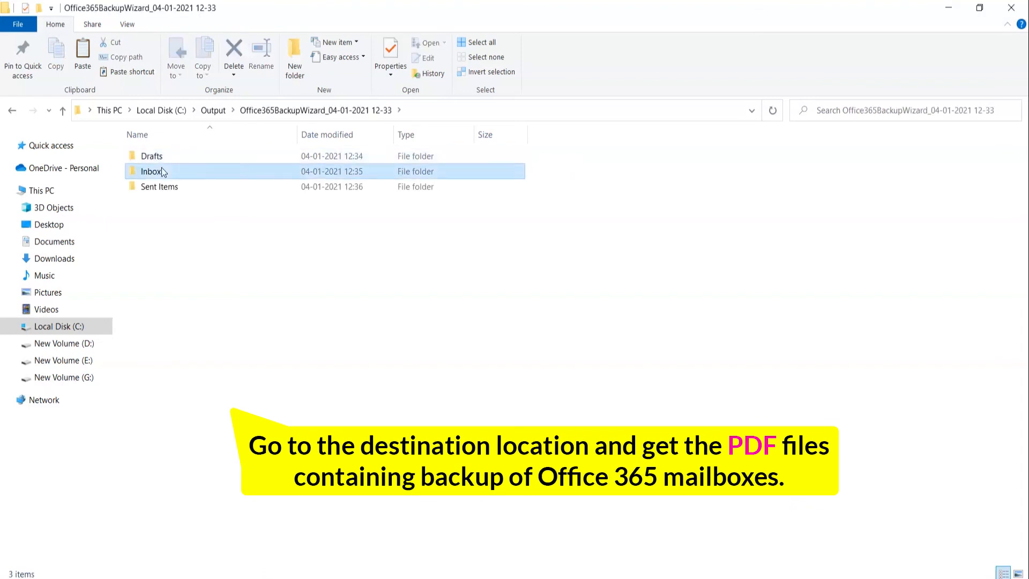
- Open the Inbox backup folder and select the second email PDF
double_click(152, 171)
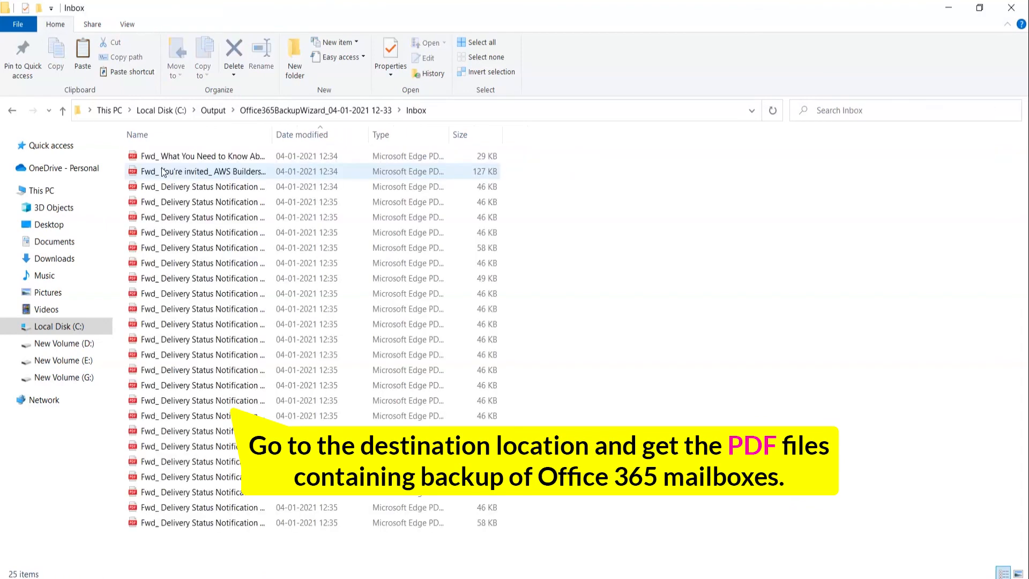
left_click(203, 171)
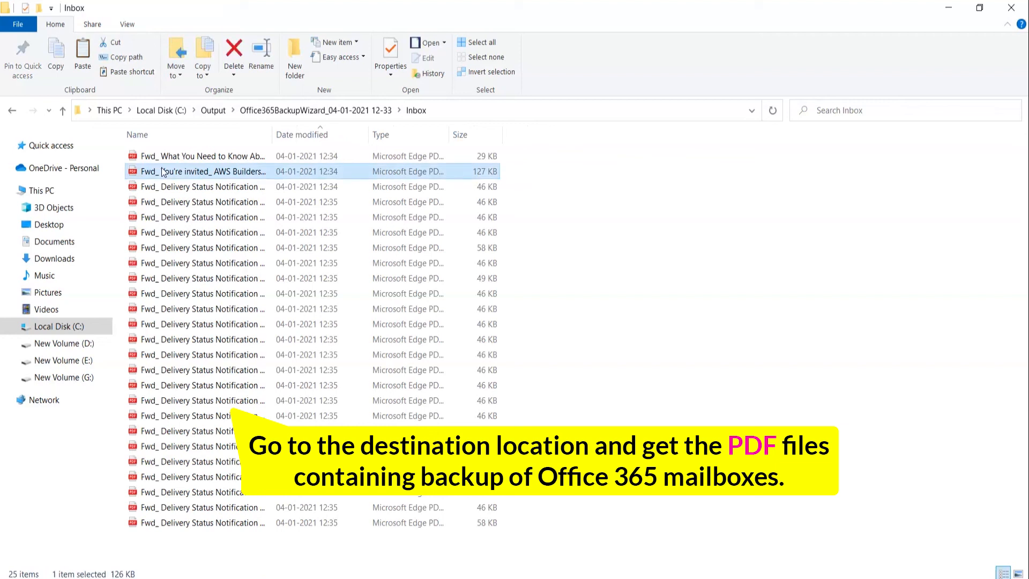